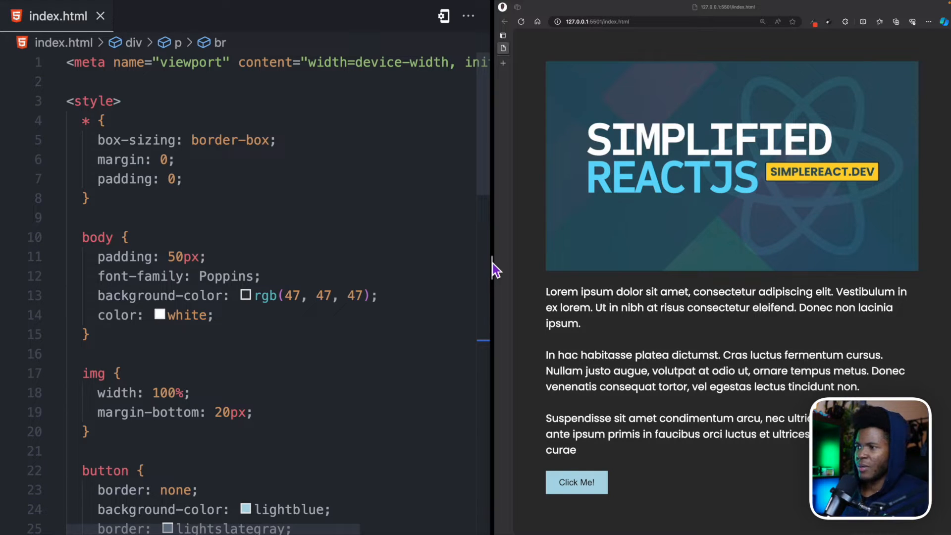
mouse_move(564, 297)
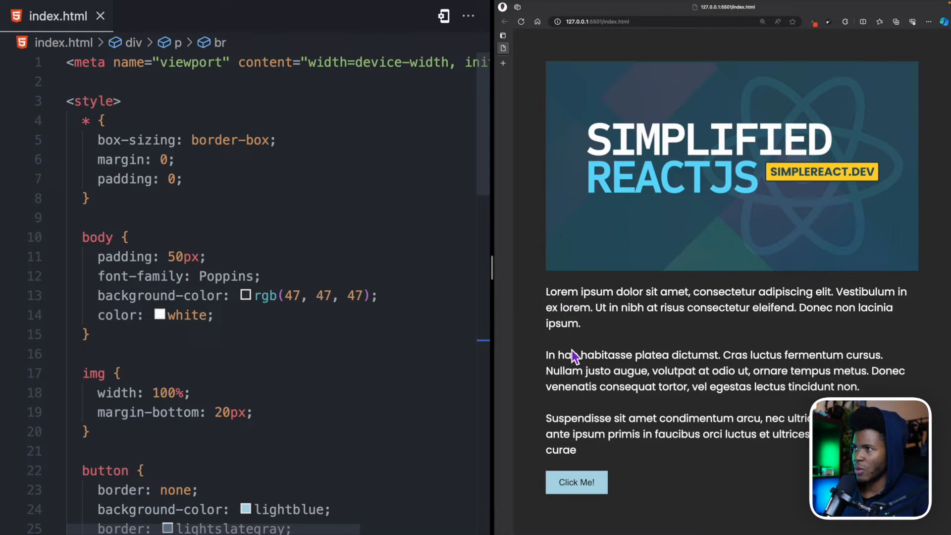
mouse_move(600, 309)
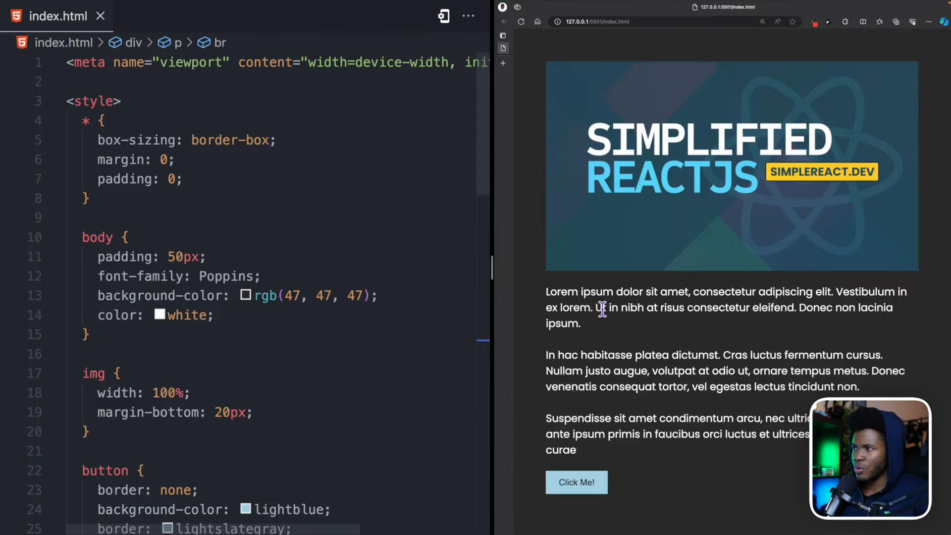
mouse_move(540, 42)
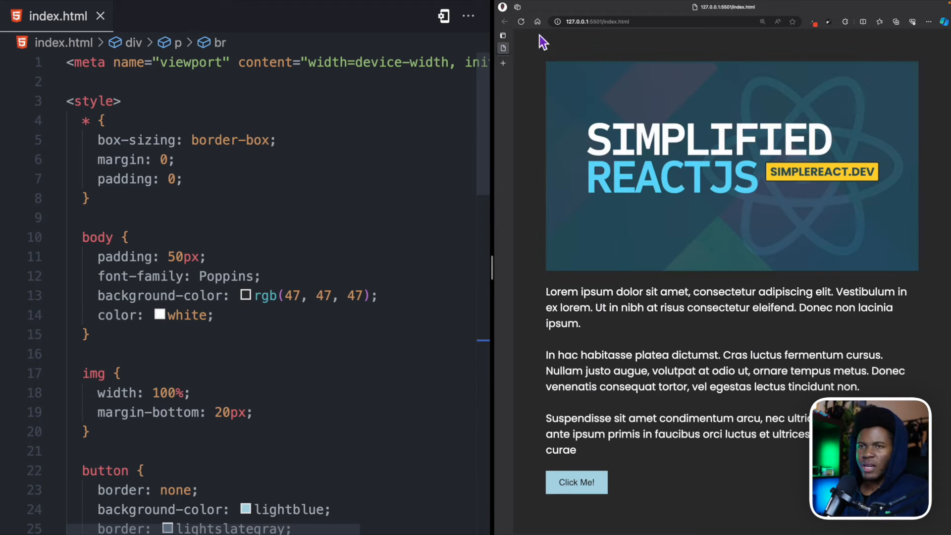
mouse_move(551, 293)
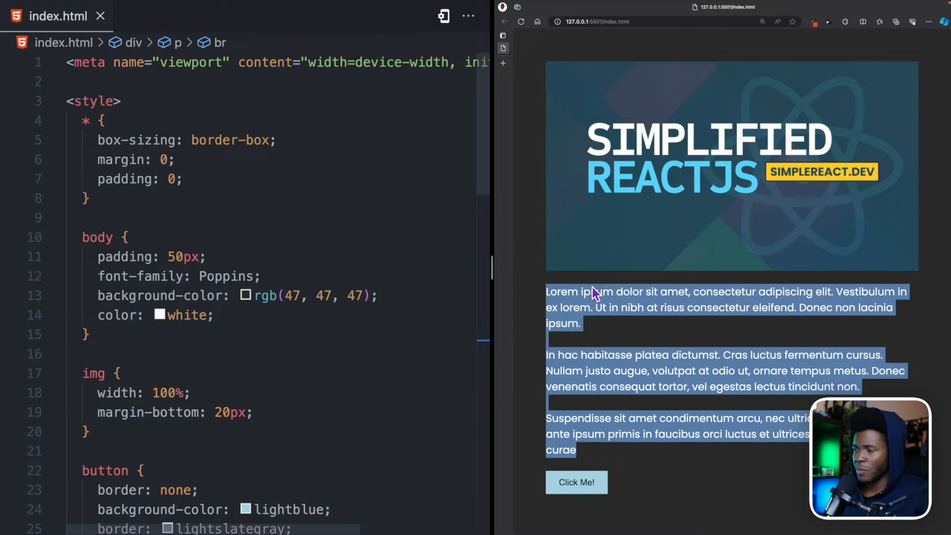
- Open Edge DevTools on the local index.html page
left_click(549, 290)
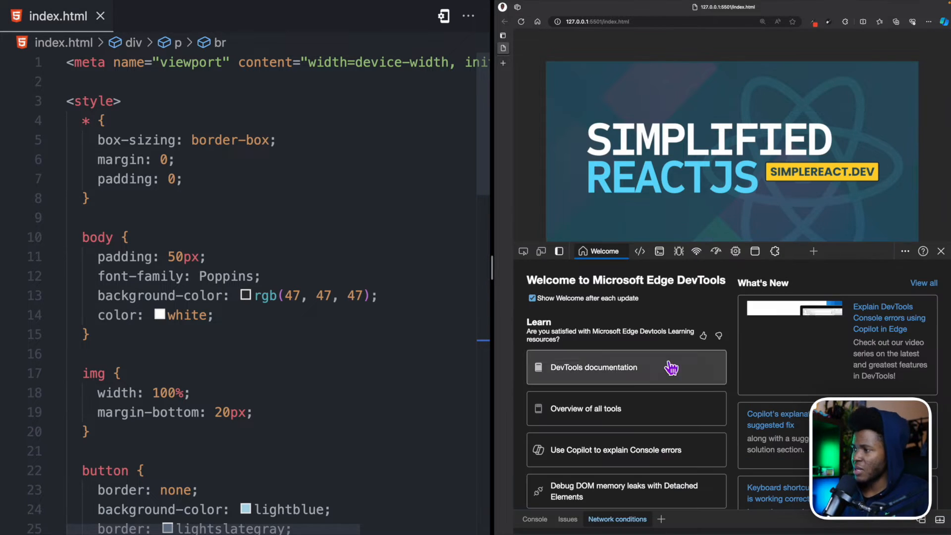
- In the Network panel, reload the page under Slow 3G so the cover image pushes the text down
left_click(696, 251)
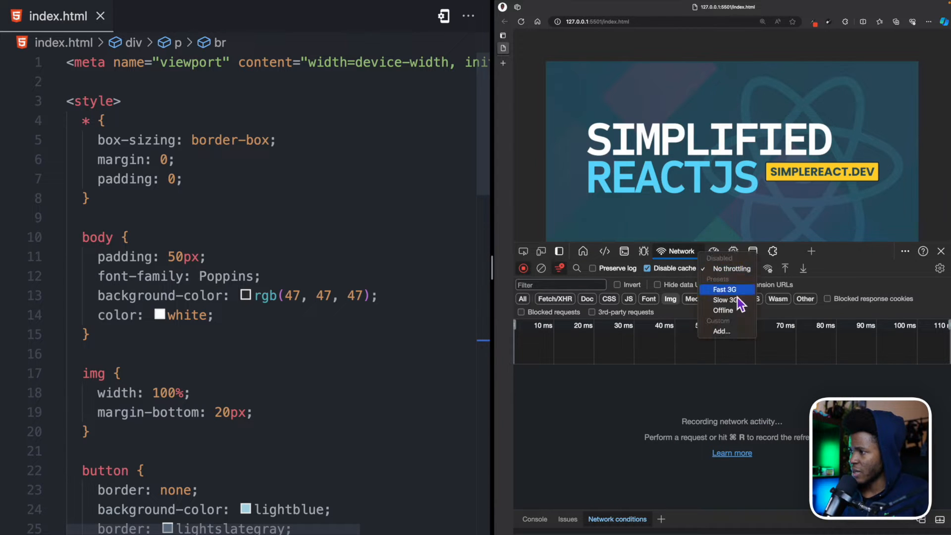
left_click(725, 299)
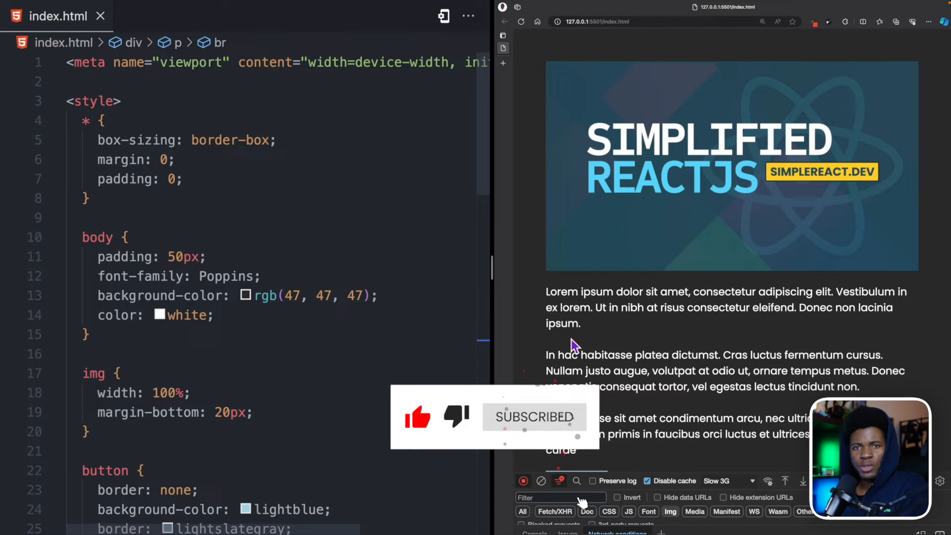
mouse_move(605, 363)
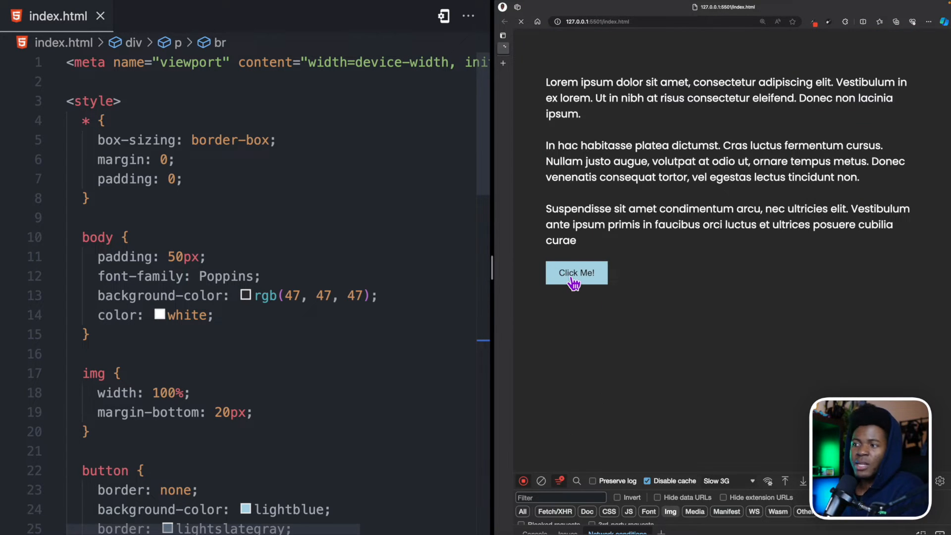
left_click(575, 272)
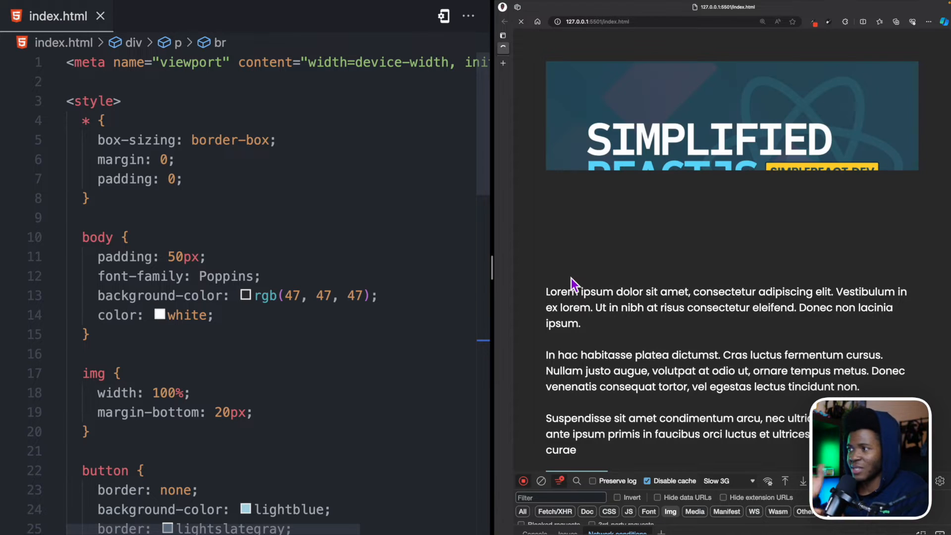
scroll("up", 3)
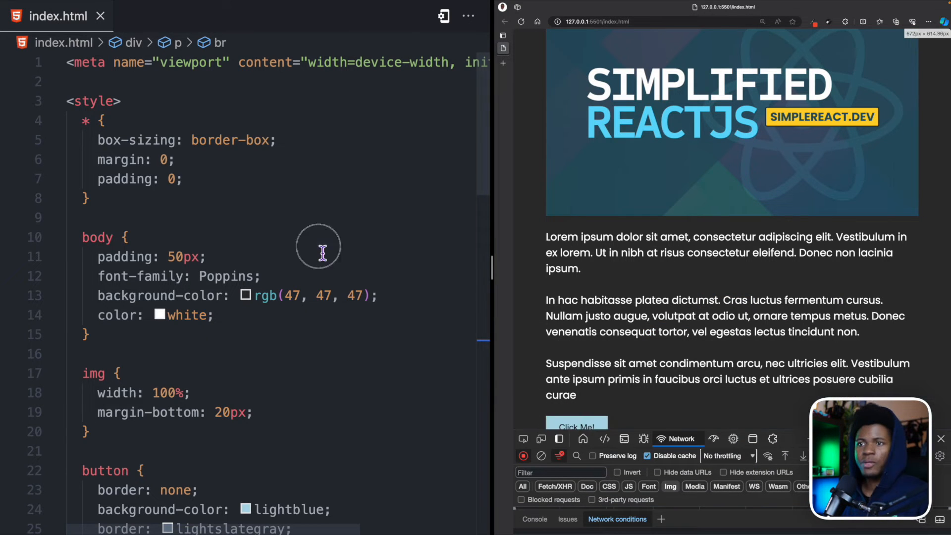
scroll("down", 3)
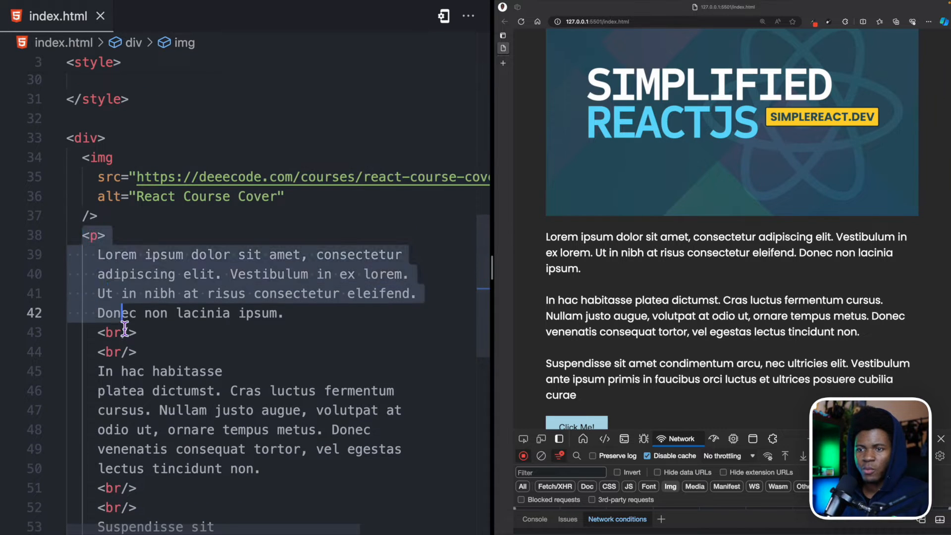
scroll("up", 3)
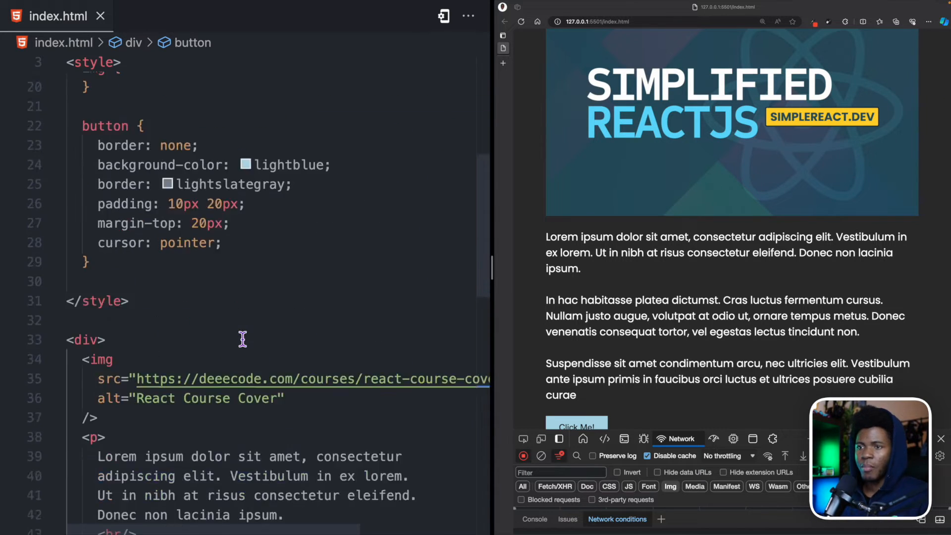
scroll("up", 3)
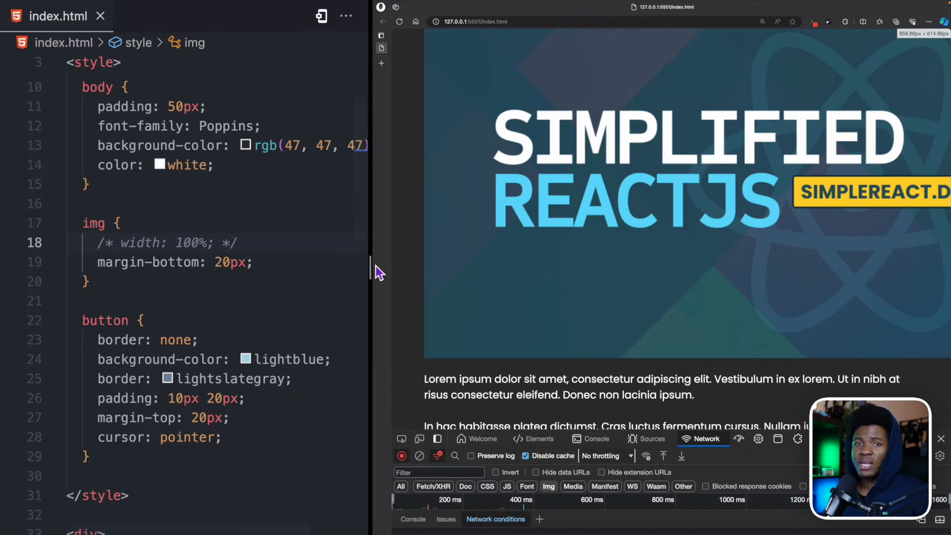
mouse_move(669, 259)
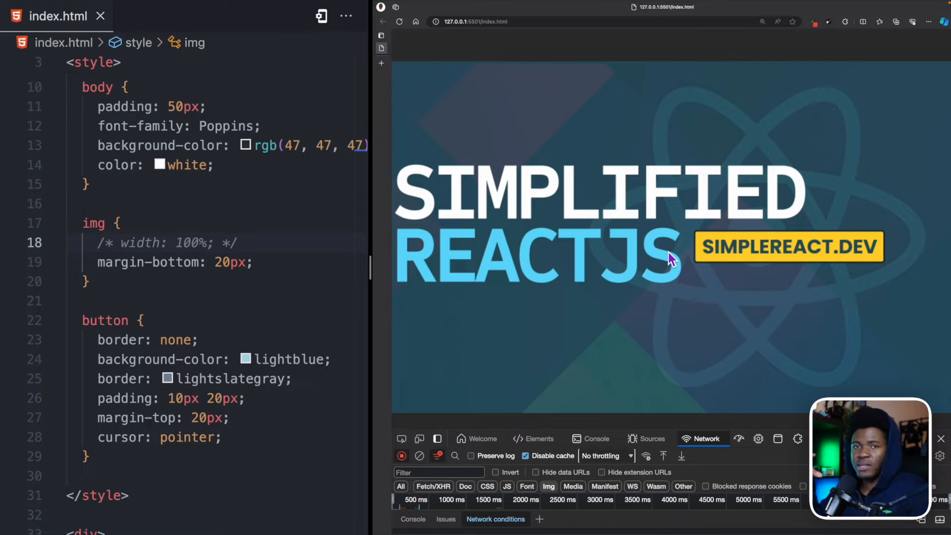
left_click(400, 21)
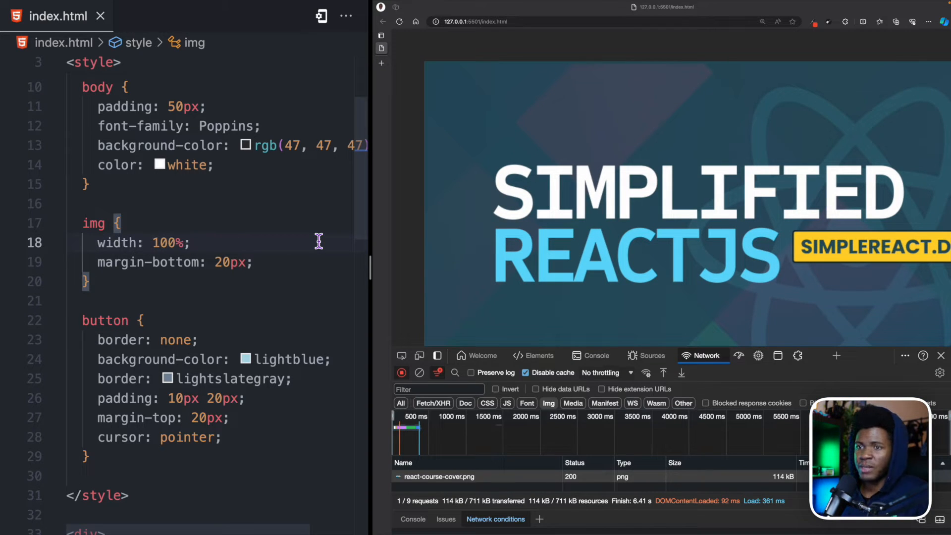
left_click(399, 21)
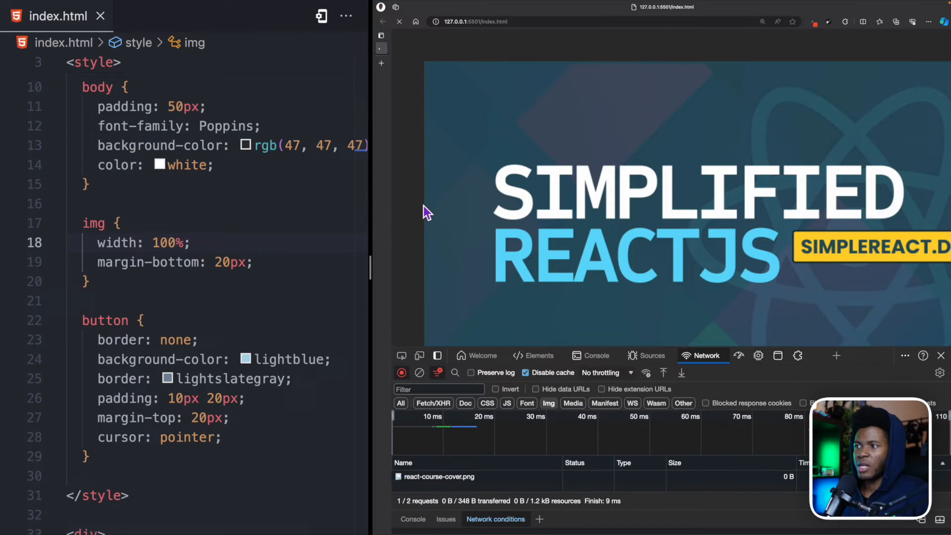
left_click(400, 21)
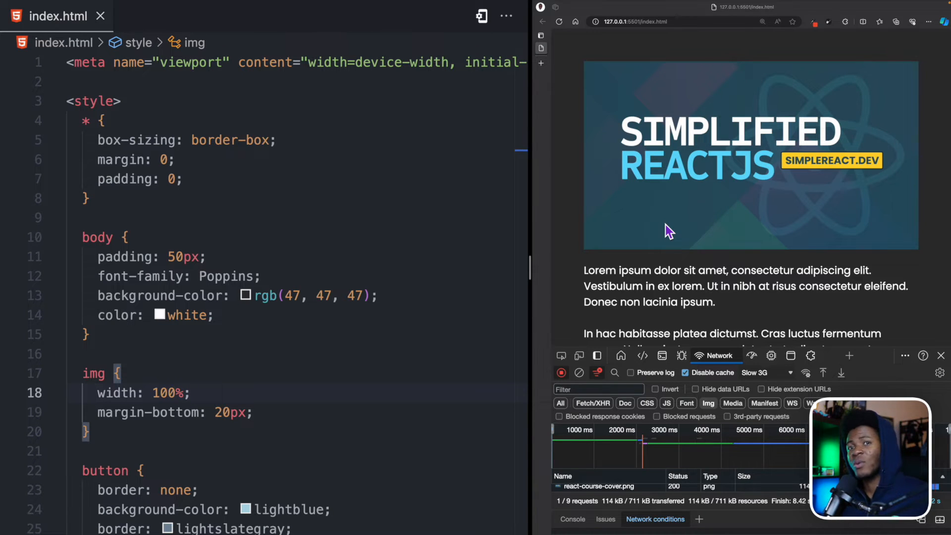
mouse_move(674, 209)
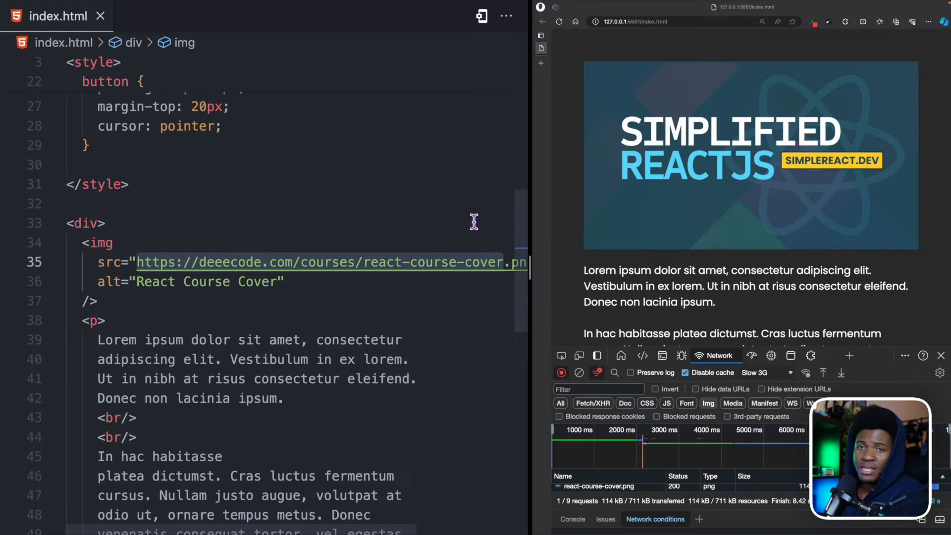
scroll("up", 3)
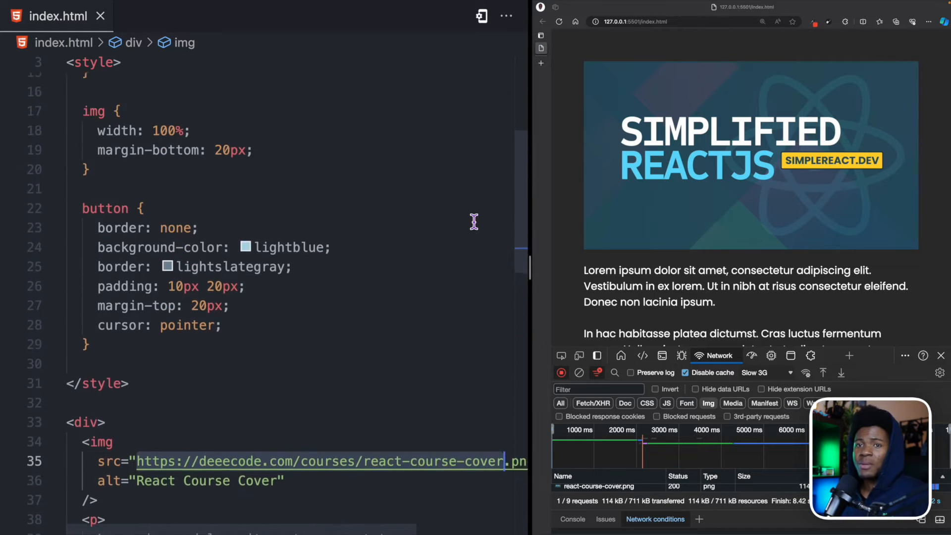
scroll("up", 3)
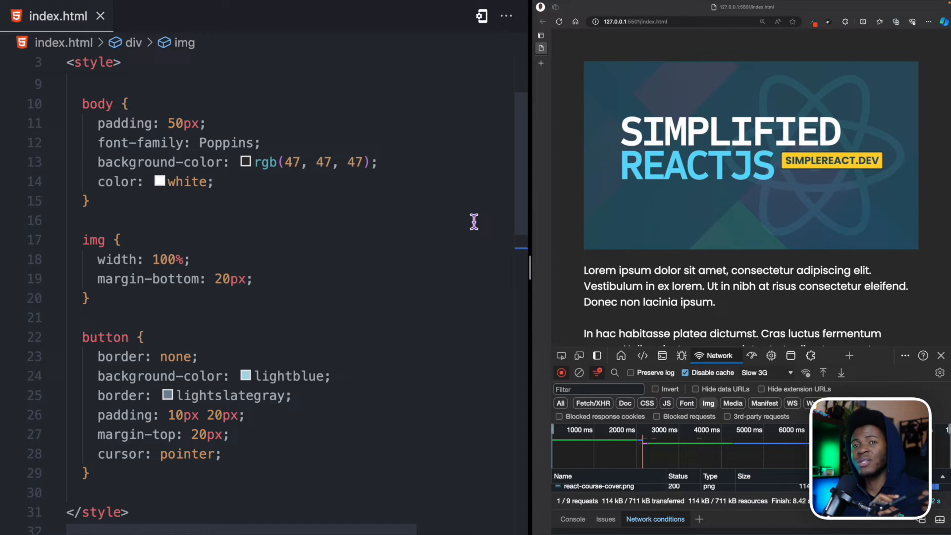
mouse_move(103, 267)
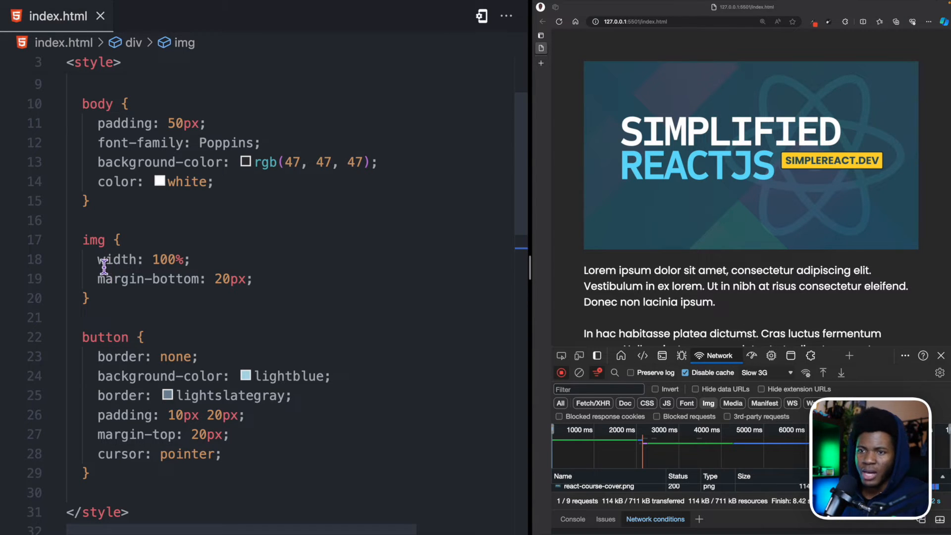
- Add height: 500px after width: 100% in the img rule and check the preview
left_click(193, 260)
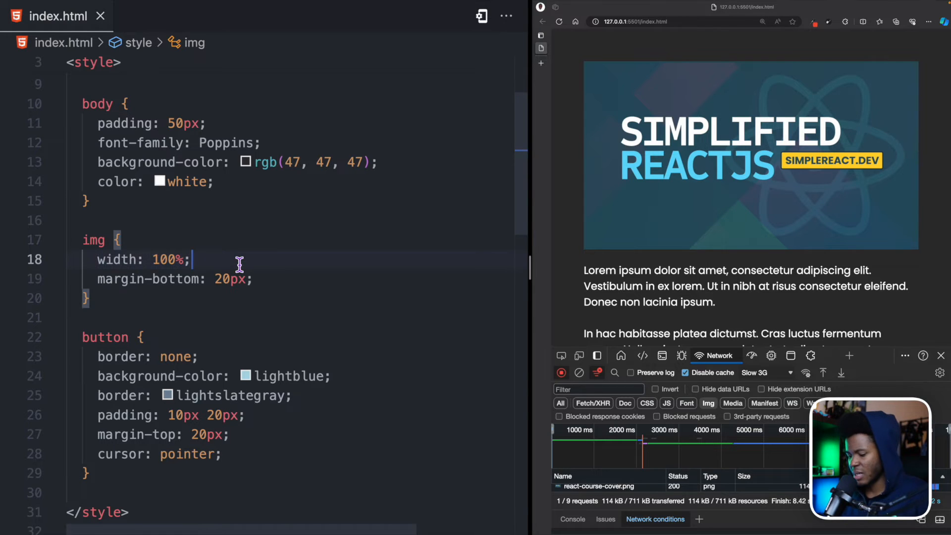
type("height:")
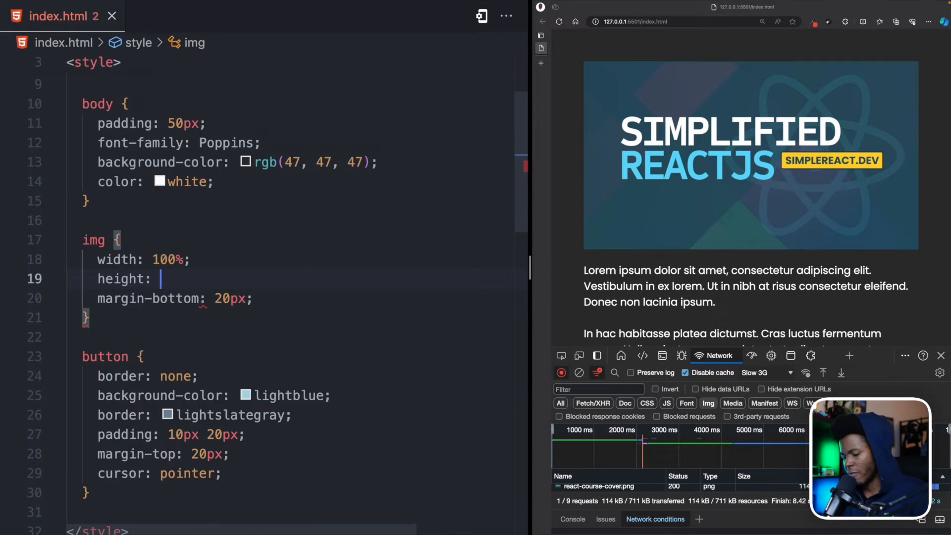
type("500px;")
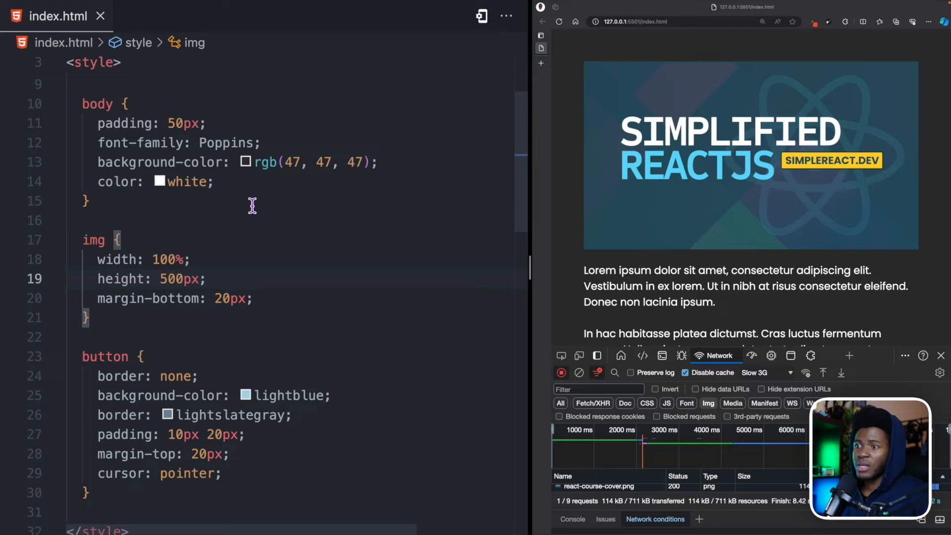
left_click(265, 220)
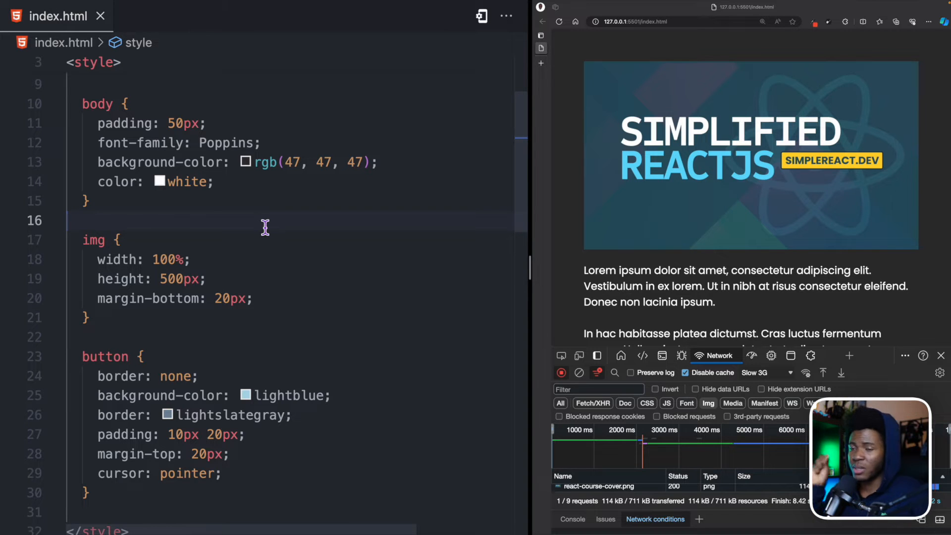
mouse_move(631, 176)
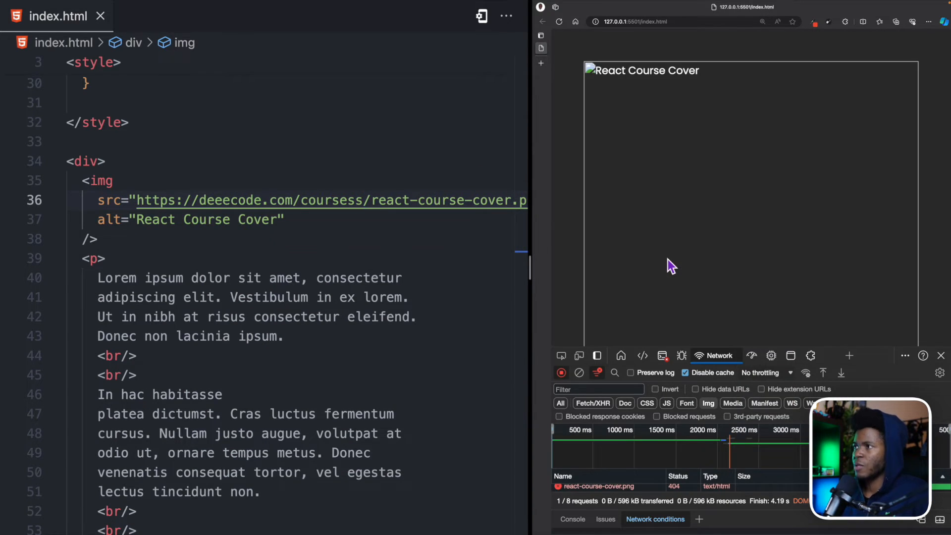
scroll("up", 3)
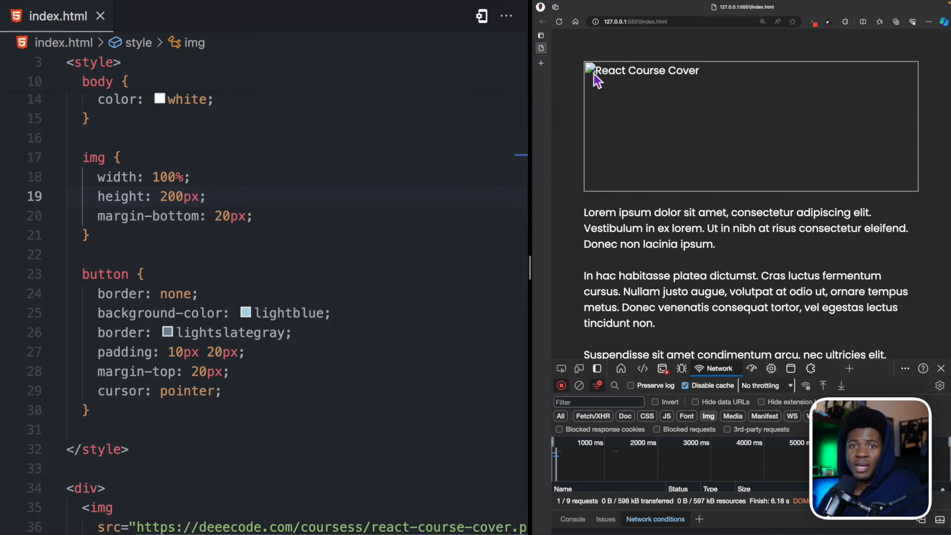
mouse_move(333, 126)
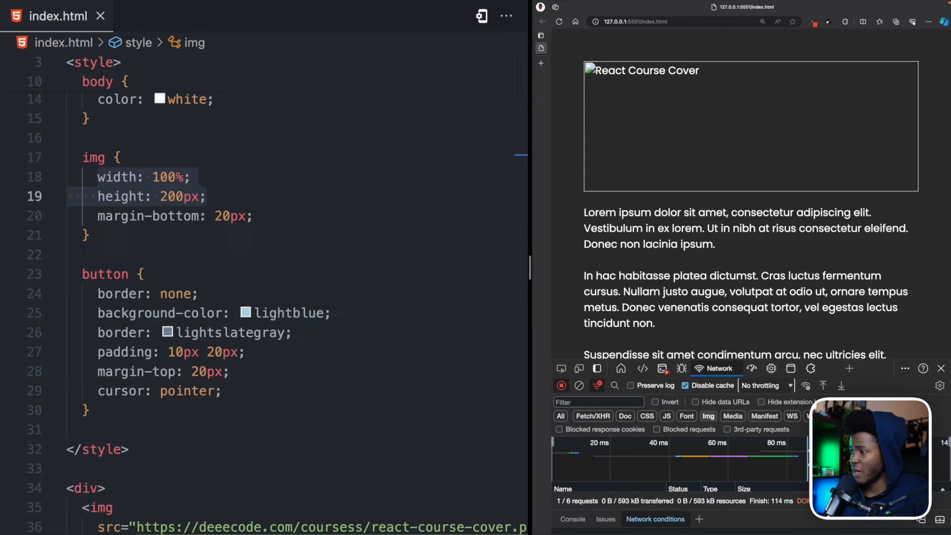
- Reload the page under Slow 3G to see the 200px cover space stay reserved
left_click(766, 386)
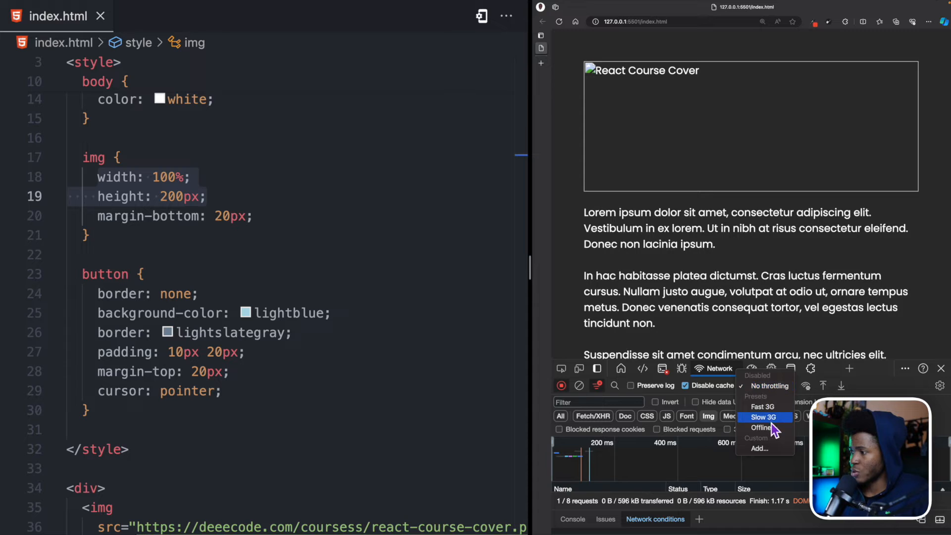
left_click(764, 417)
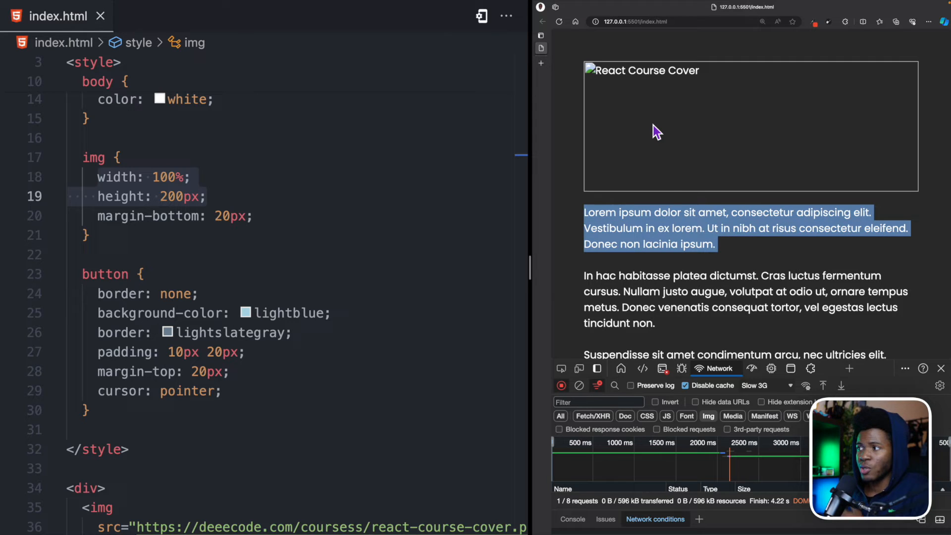
left_click(634, 153)
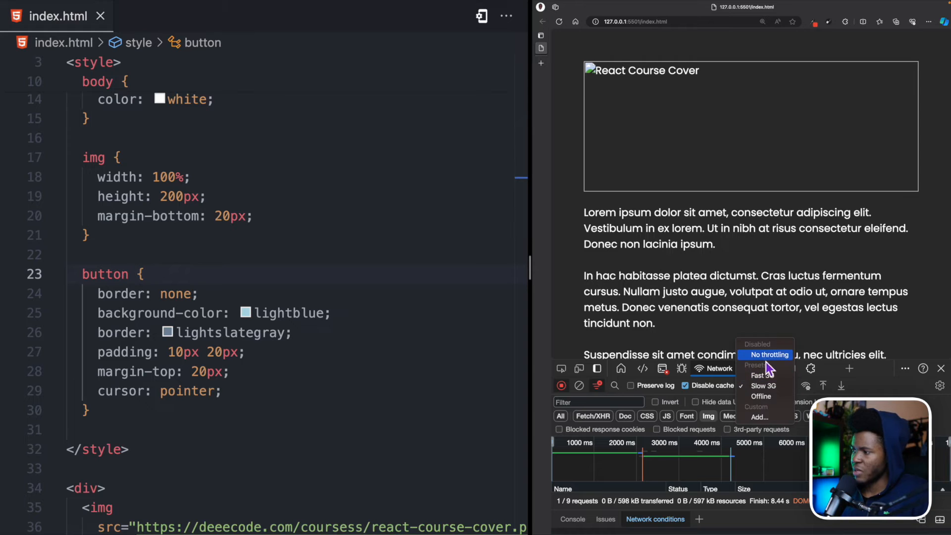
- Switch throttling back to No throttling and return to the img rule
left_click(361, 296)
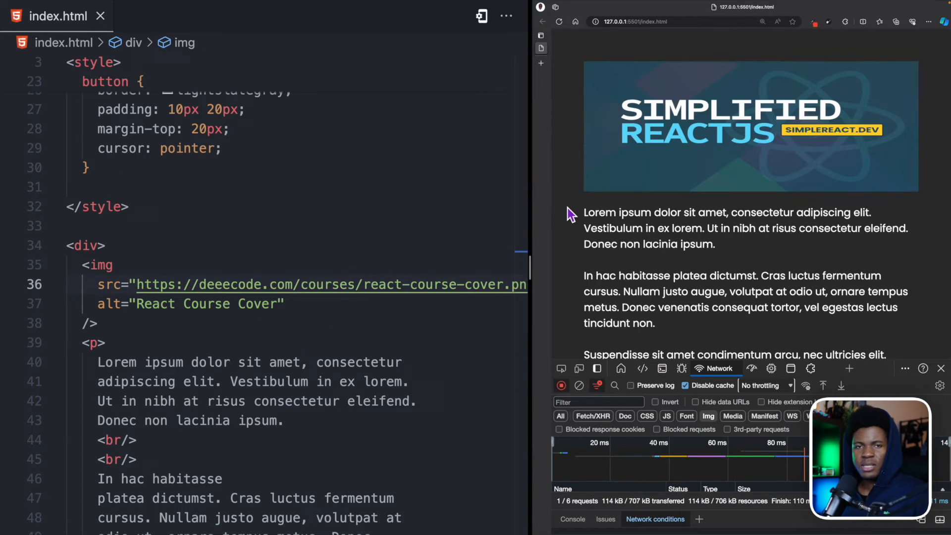
scroll("up", 3)
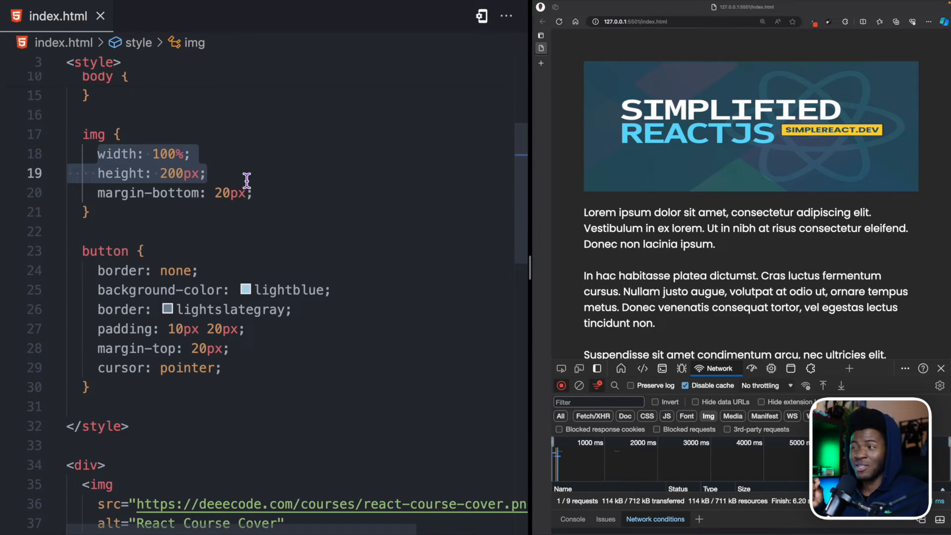
mouse_move(649, 183)
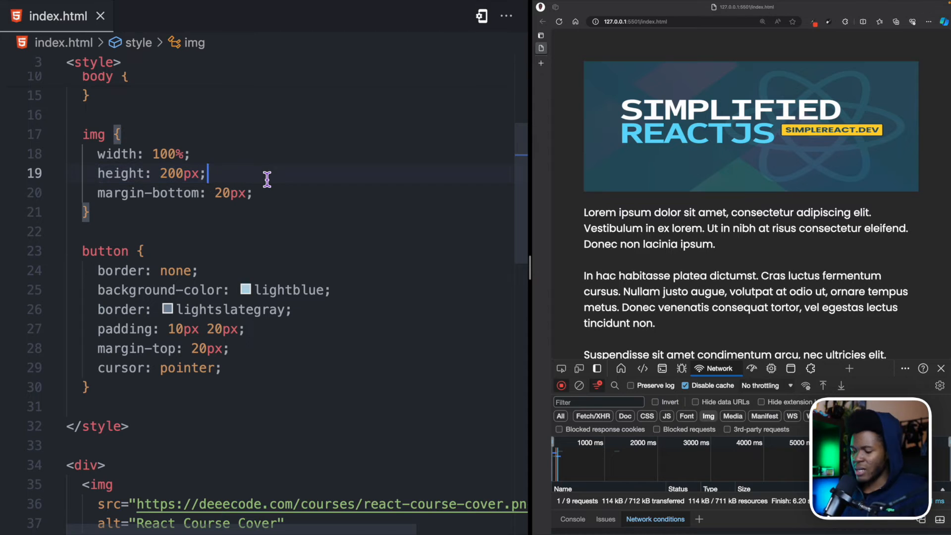
- Add object-fit: cover under the height line in the img rule
type("object-fit: cover;")
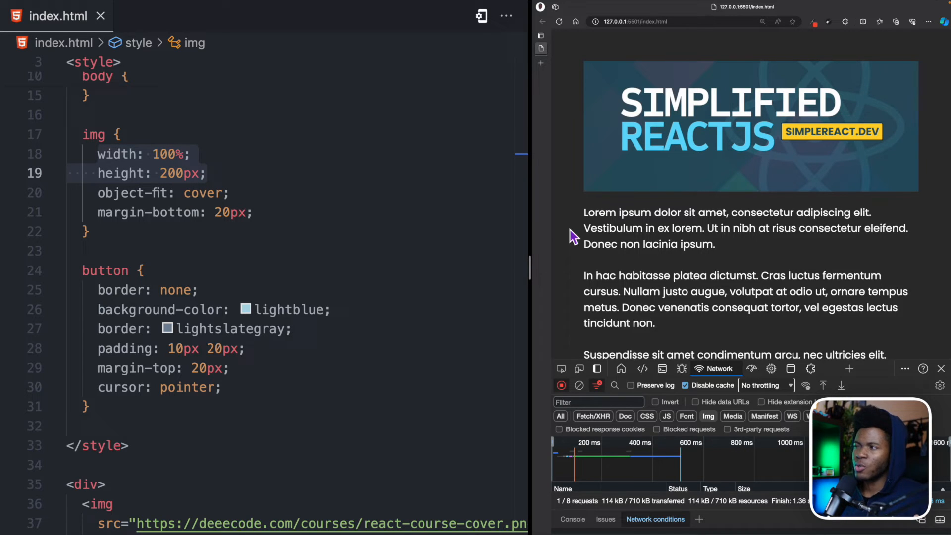
mouse_move(655, 212)
type("1")
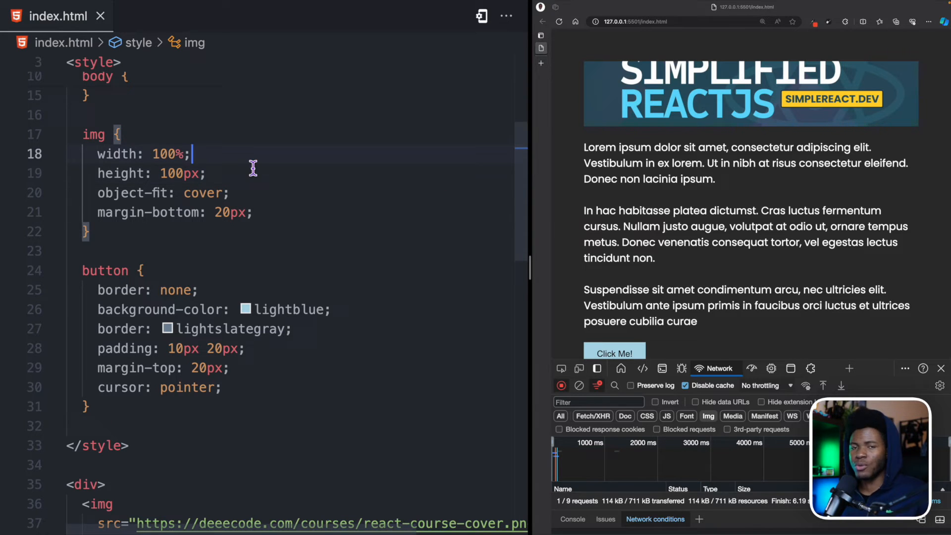
- Set the image height to 300px and reload the narrowed Edge preview
double_click(179, 173)
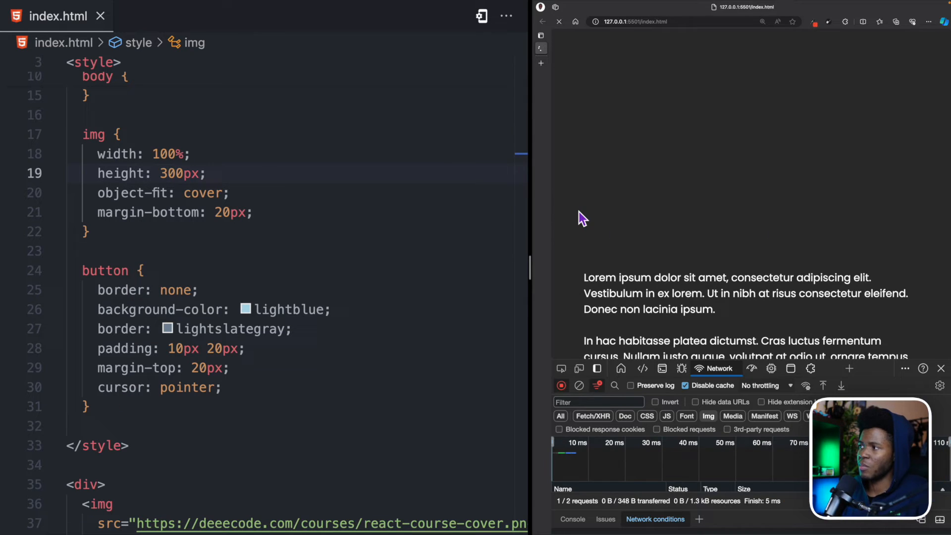
left_click(558, 20)
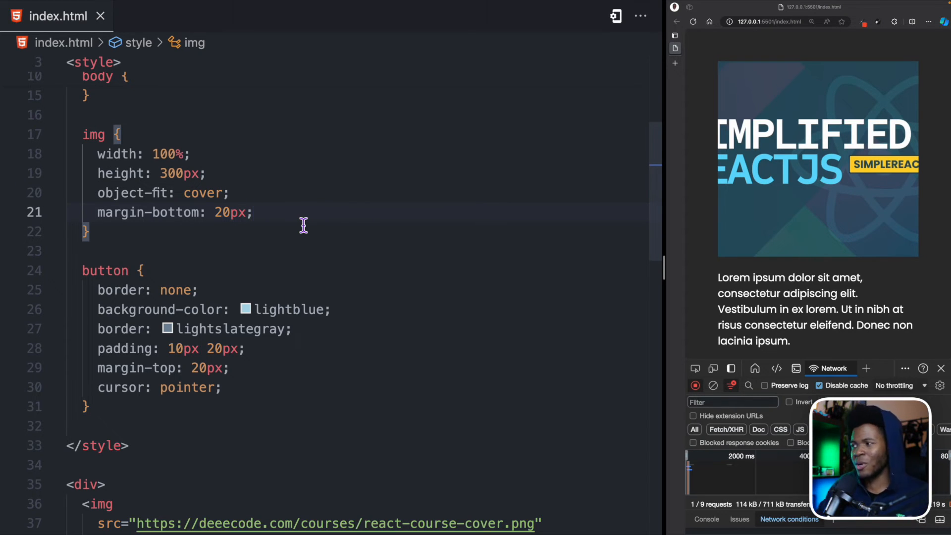
left_click(693, 22)
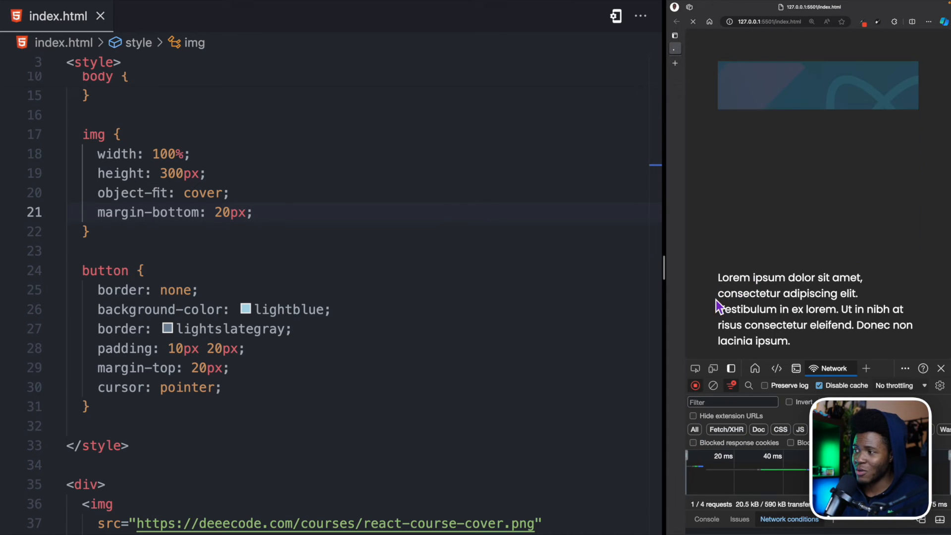
left_click(694, 21)
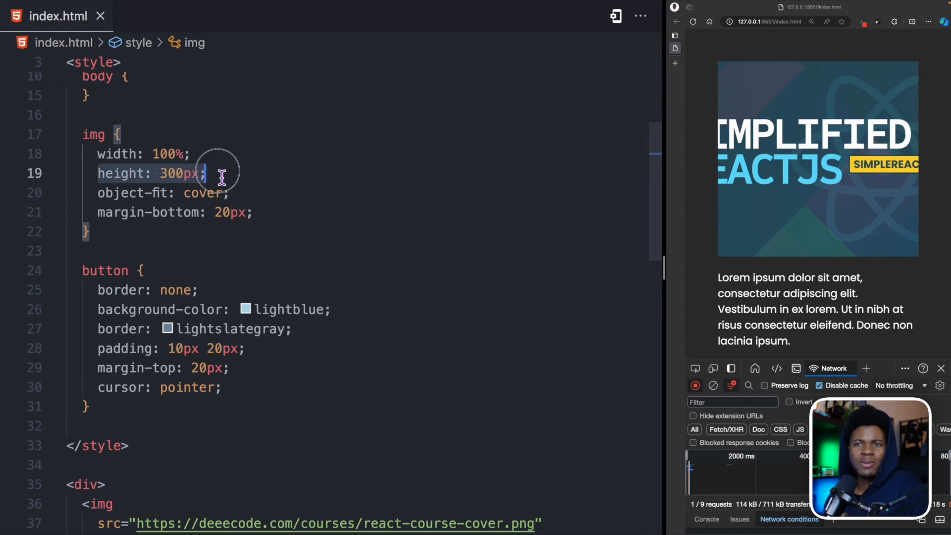
- Replace the height declaration with aspect-ratio: 16/9 in the img rule
key("Backspace")
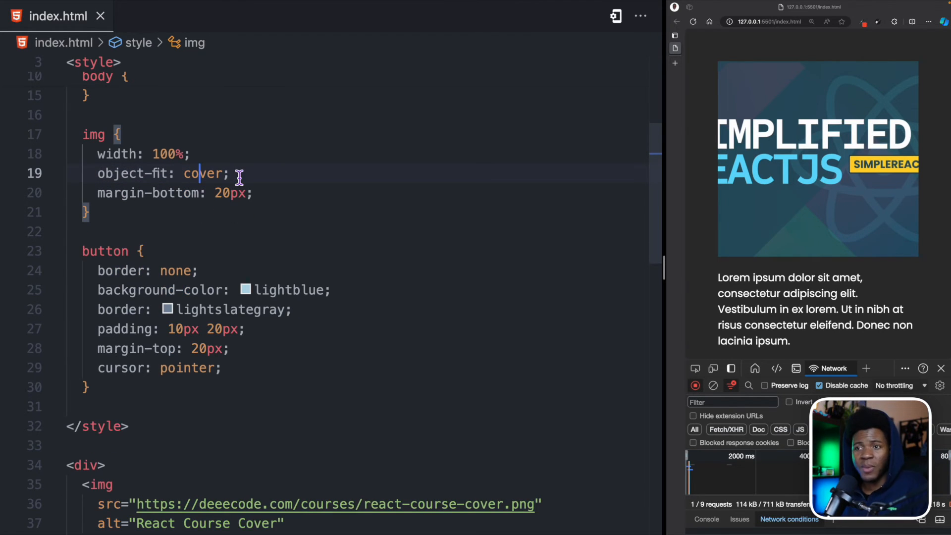
type("aspect-ratio:")
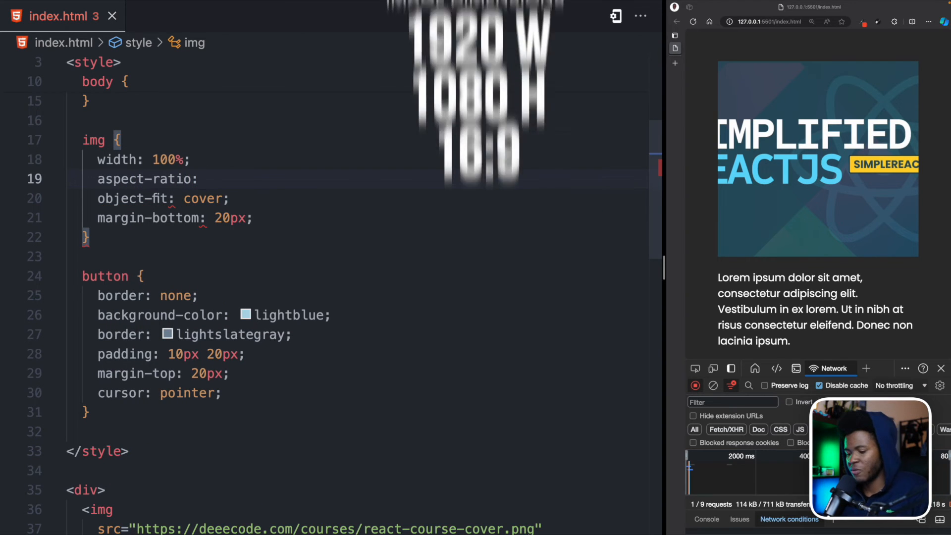
type("16/9;")
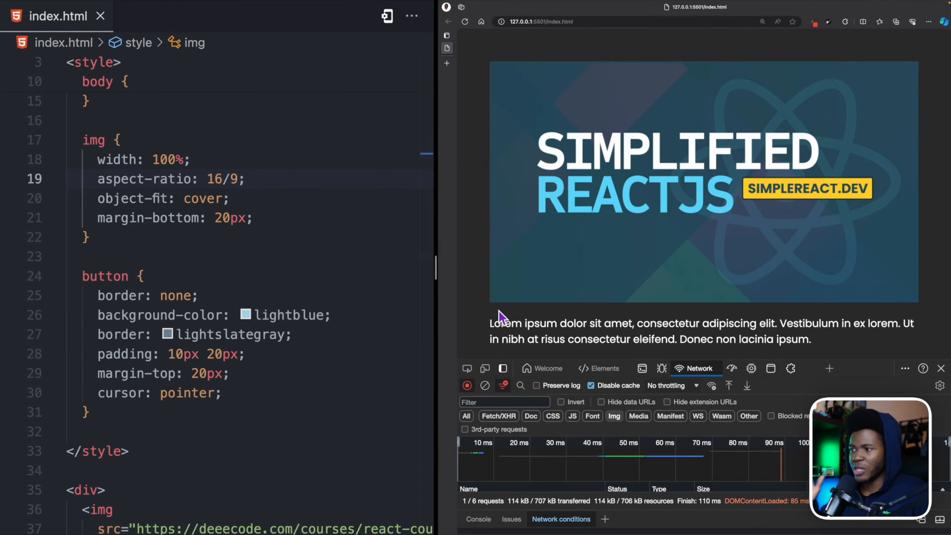
- Reload under Slow 3G, switch back to No throttling, and close DevTools
left_click(671, 386)
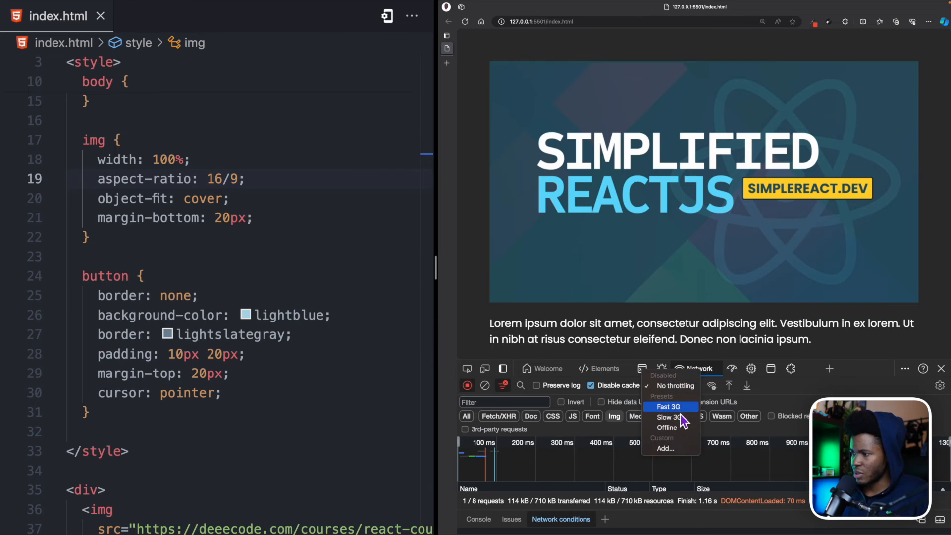
left_click(667, 417)
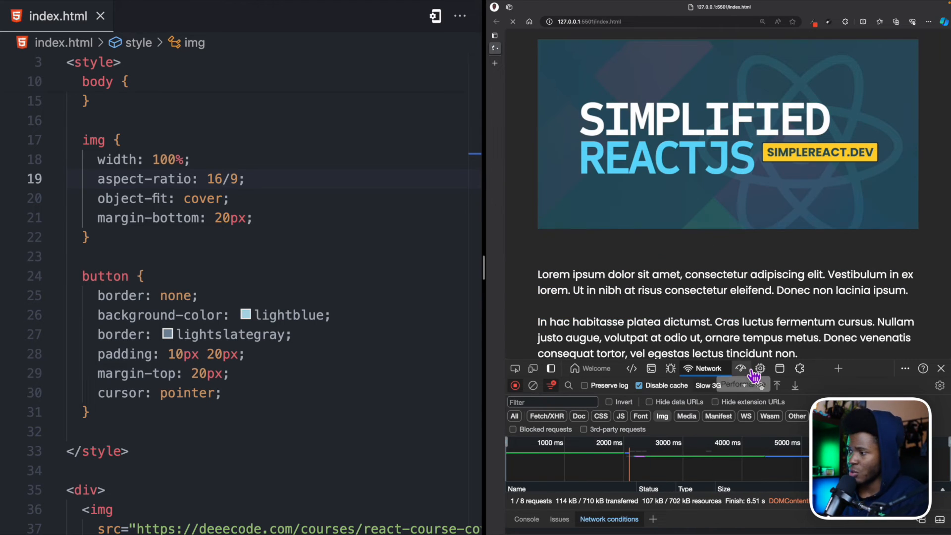
left_click(724, 385)
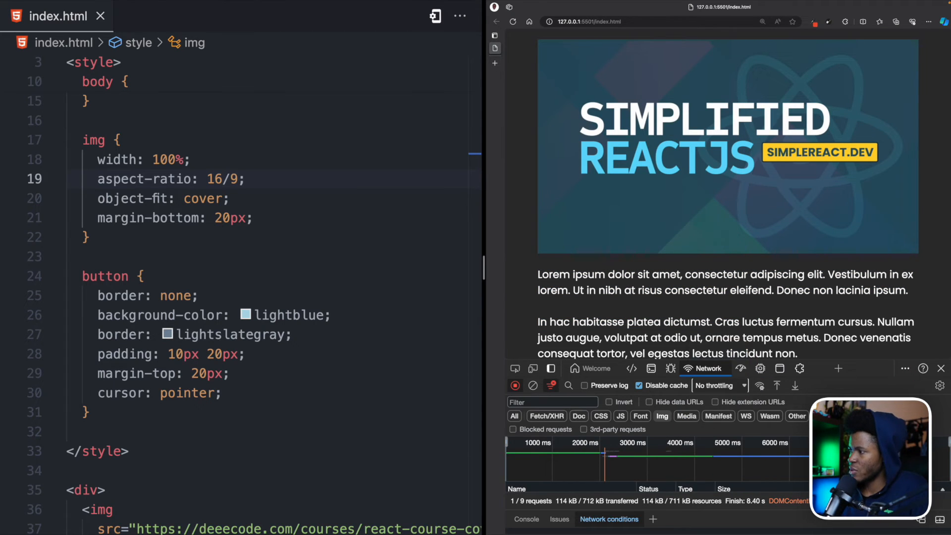
left_click(939, 368)
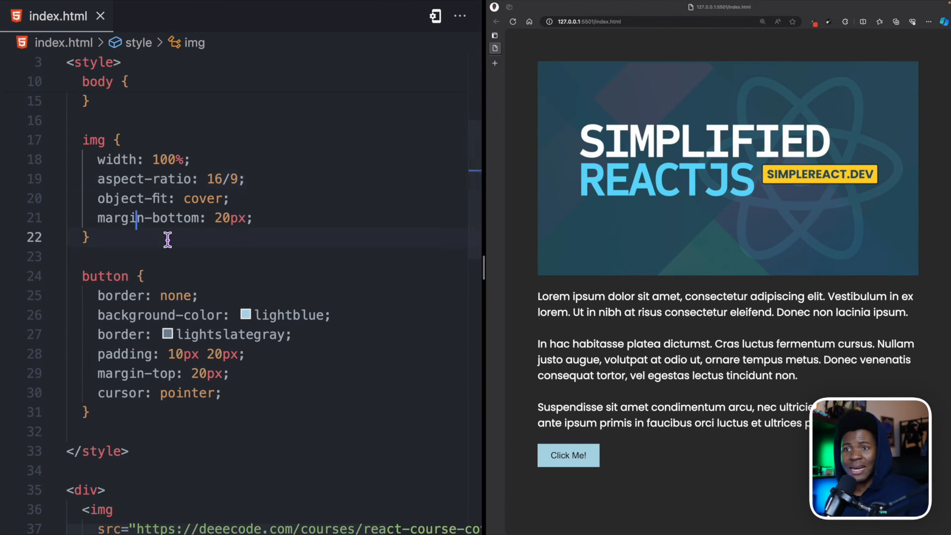
mouse_move(423, 181)
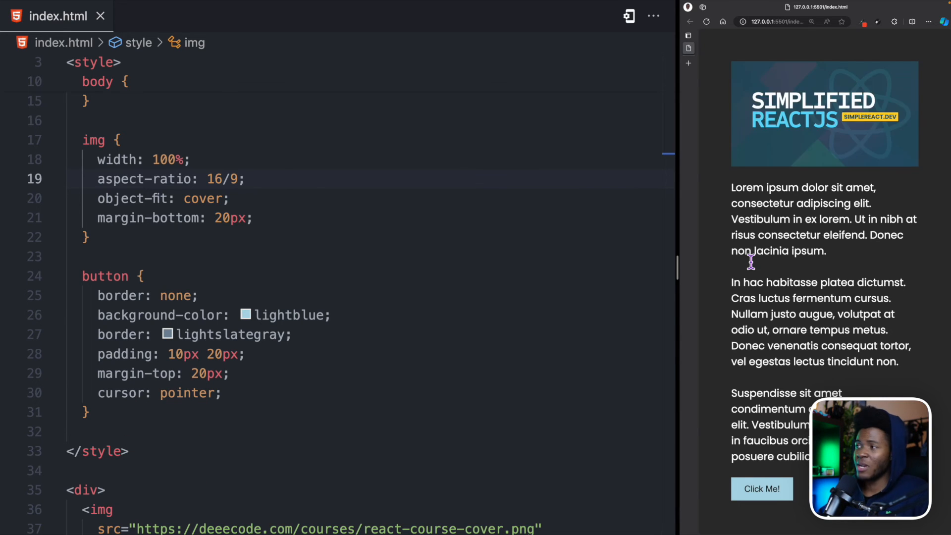
mouse_move(725, 252)
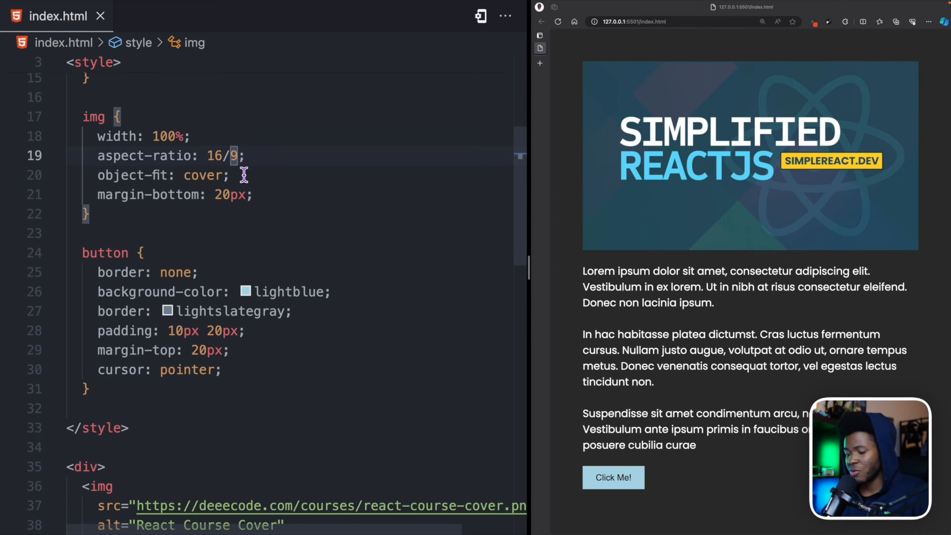
- Change the aspect-ratio to 16/3 and remove the object-fit line
type("3")
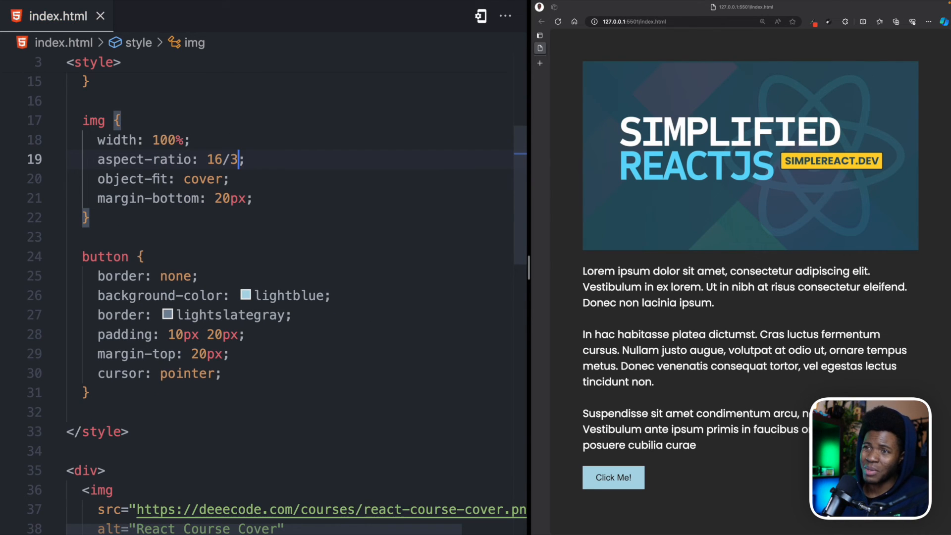
scroll("down", 3)
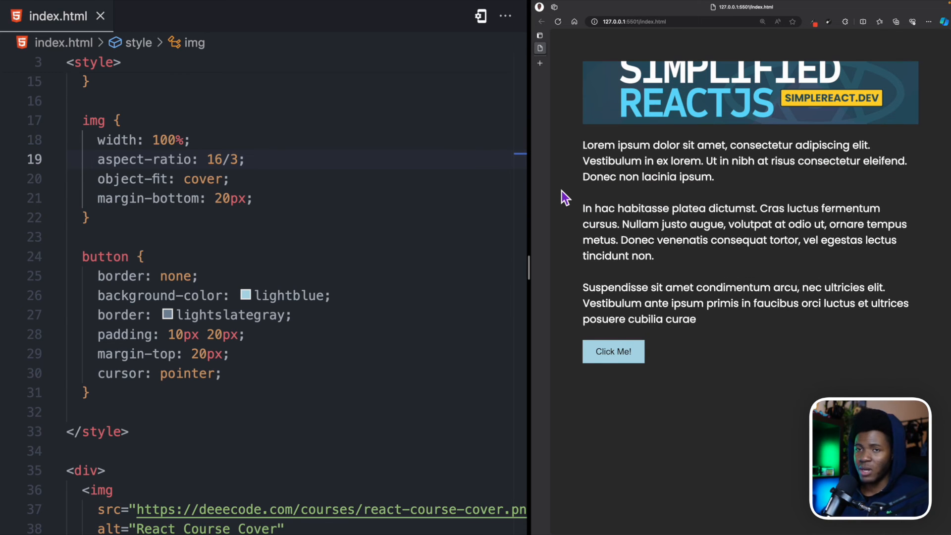
left_click(230, 179)
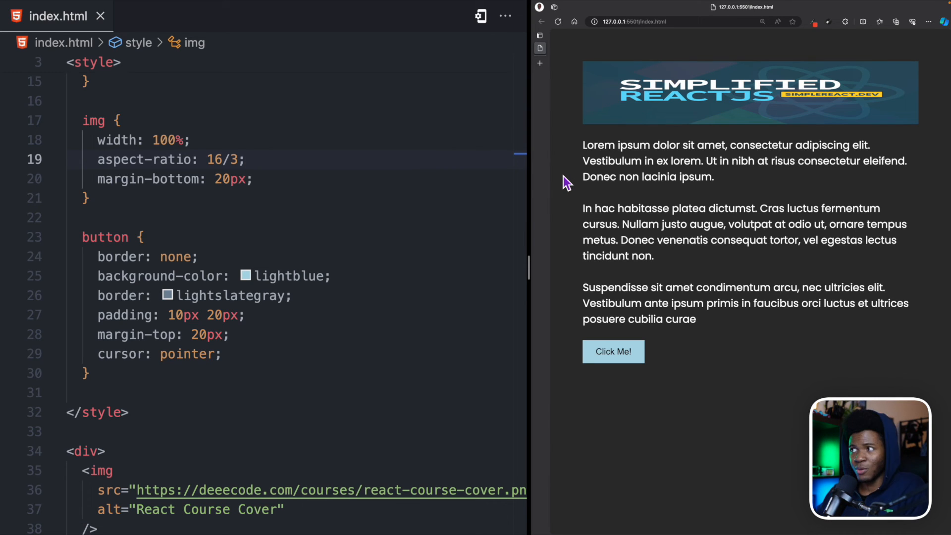
mouse_move(245, 157)
type("px")
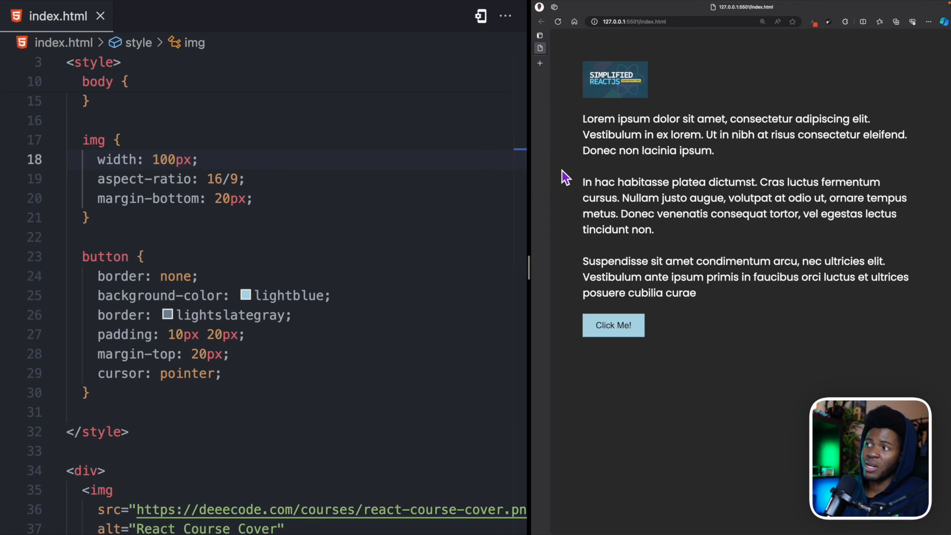
- Set the img rule to width 100px with aspect-ratio 16/9 and save
left_click(254, 199)
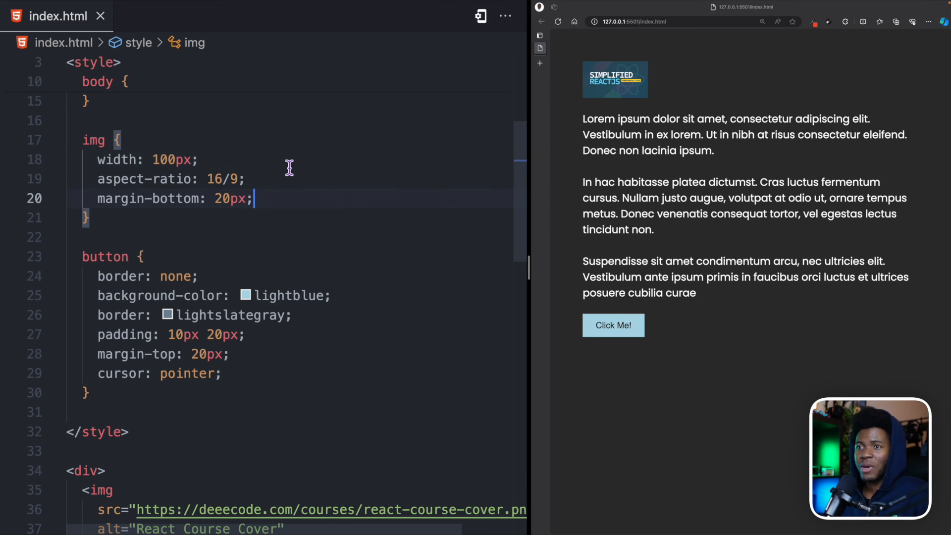